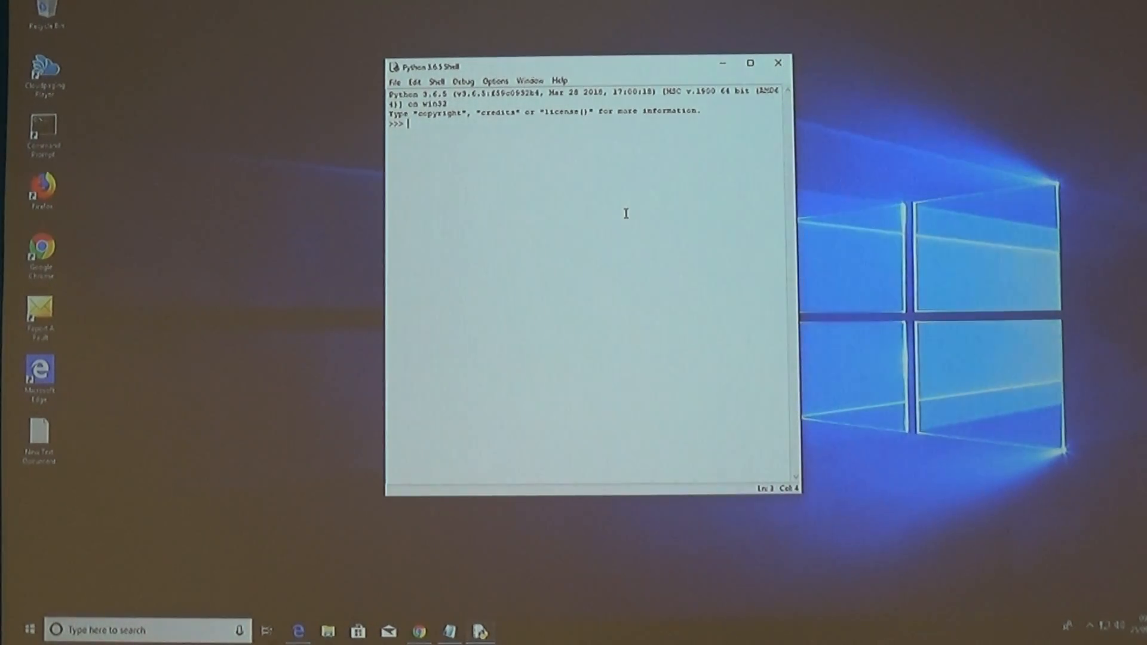
# Step: Run print("hello world") at the >>> prompt to output hello world
pyautogui.write('print')
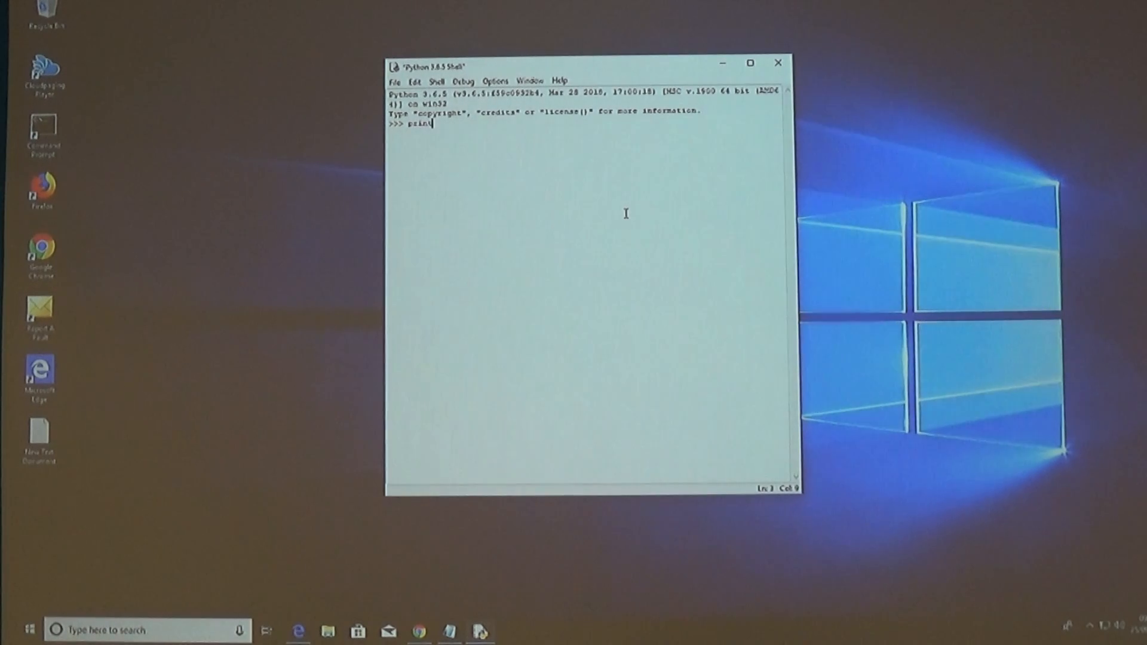
pyautogui.write("('hello world")
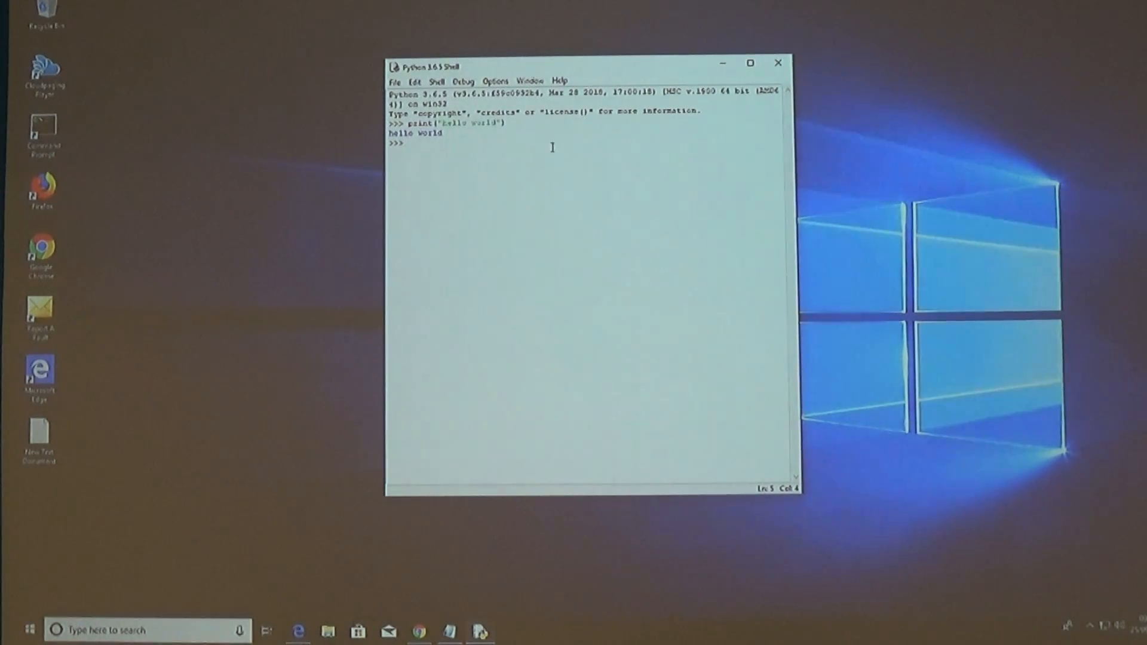
pyautogui.moveTo(441, 162)
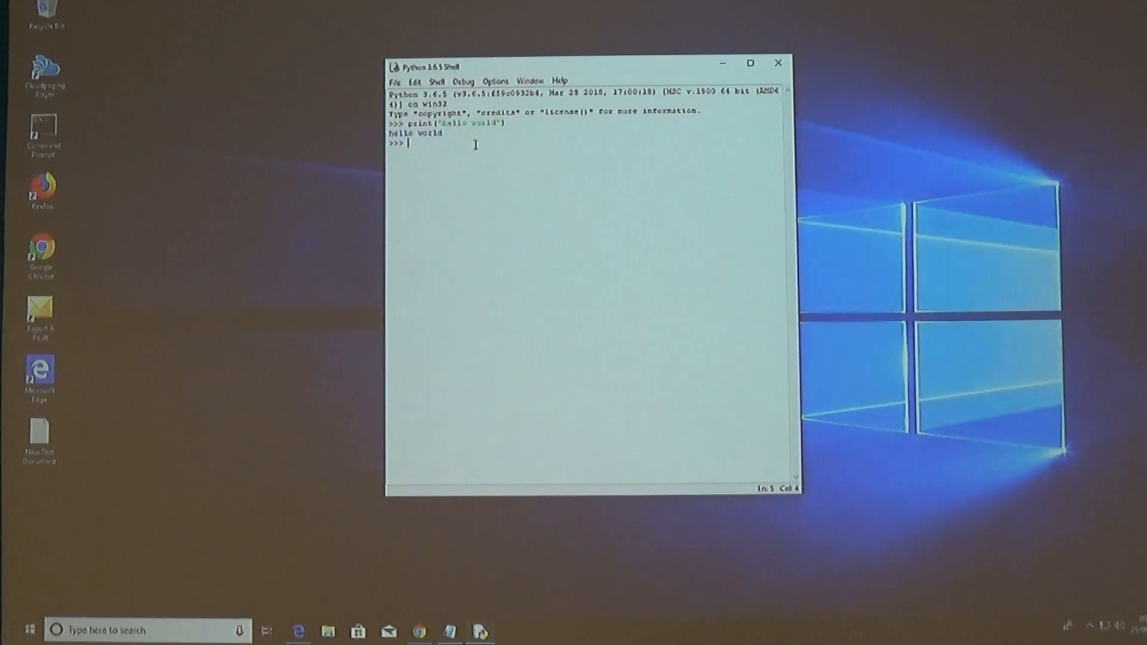
# Step: Submit an empty line at the prompt below the hello world output
pyautogui.press('enter')
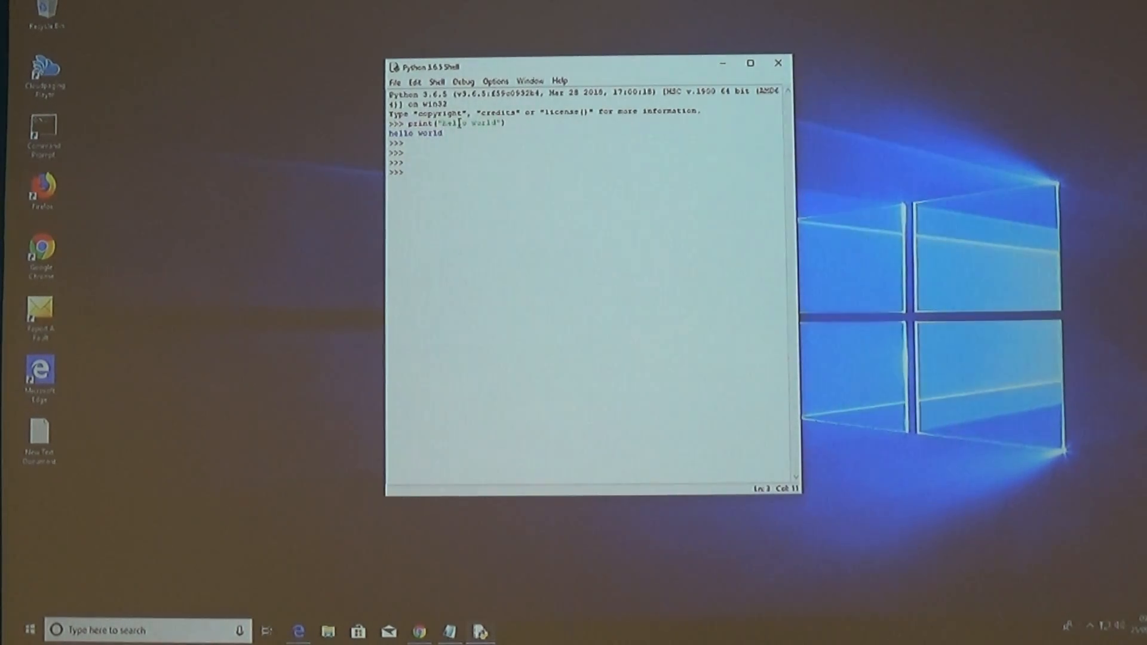
# Step: Recall the print line, change world to mike, run it, then recall print("hello mike")
pyautogui.write('print("hello world")')
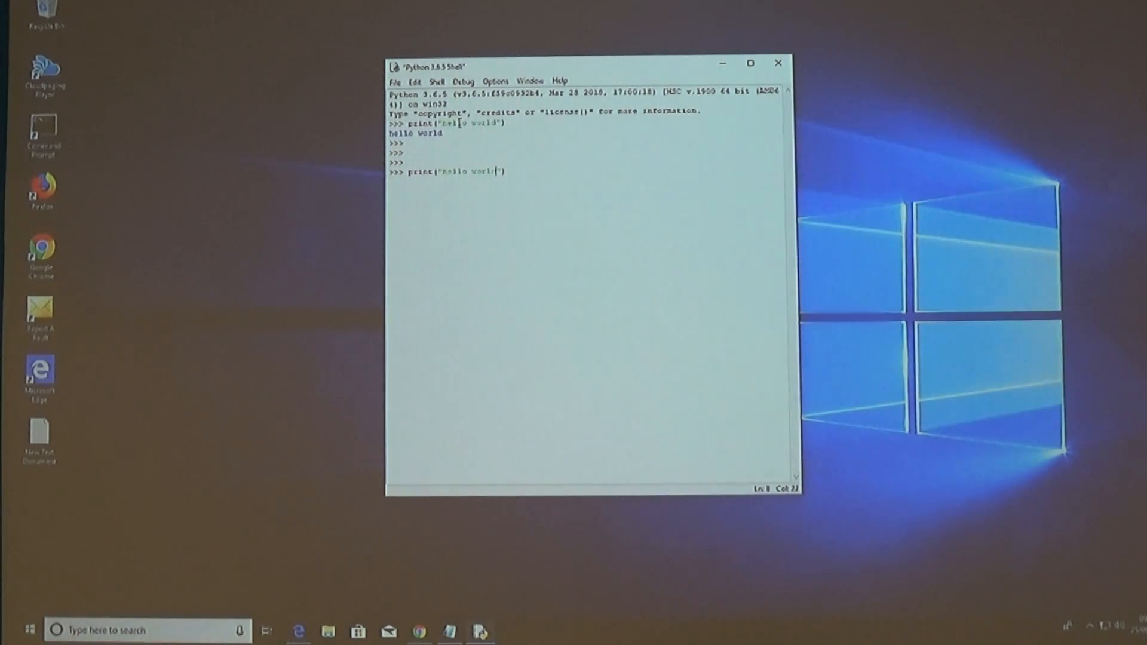
pyautogui.press('Backspace')
pyautogui.write('mike')
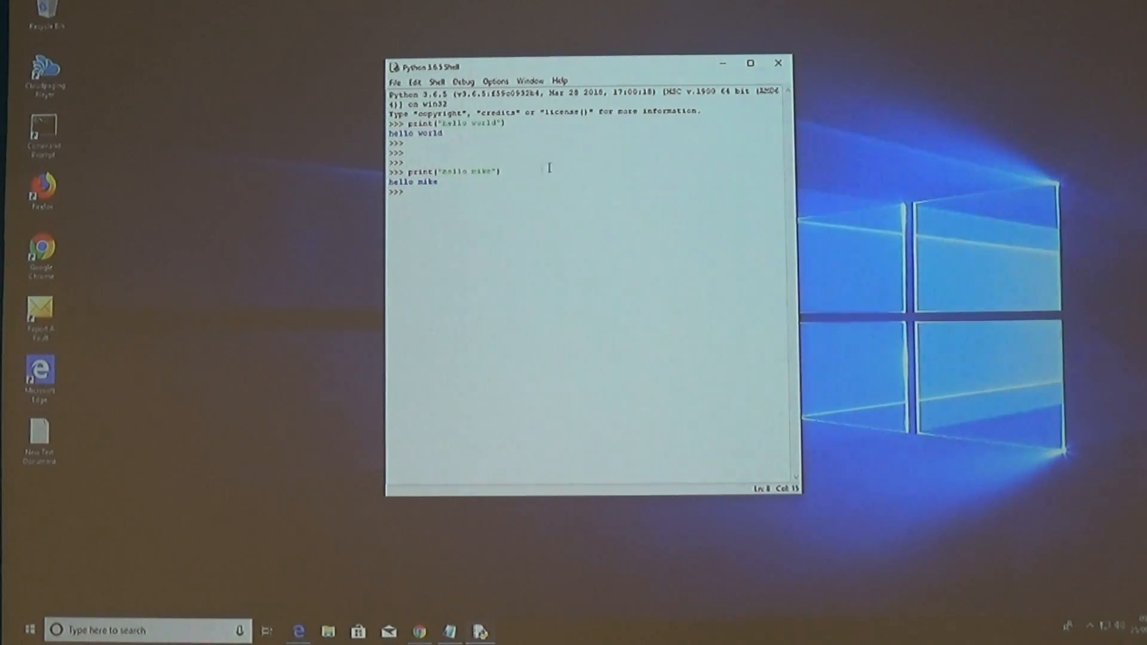
pyautogui.write('print("hello mike")')
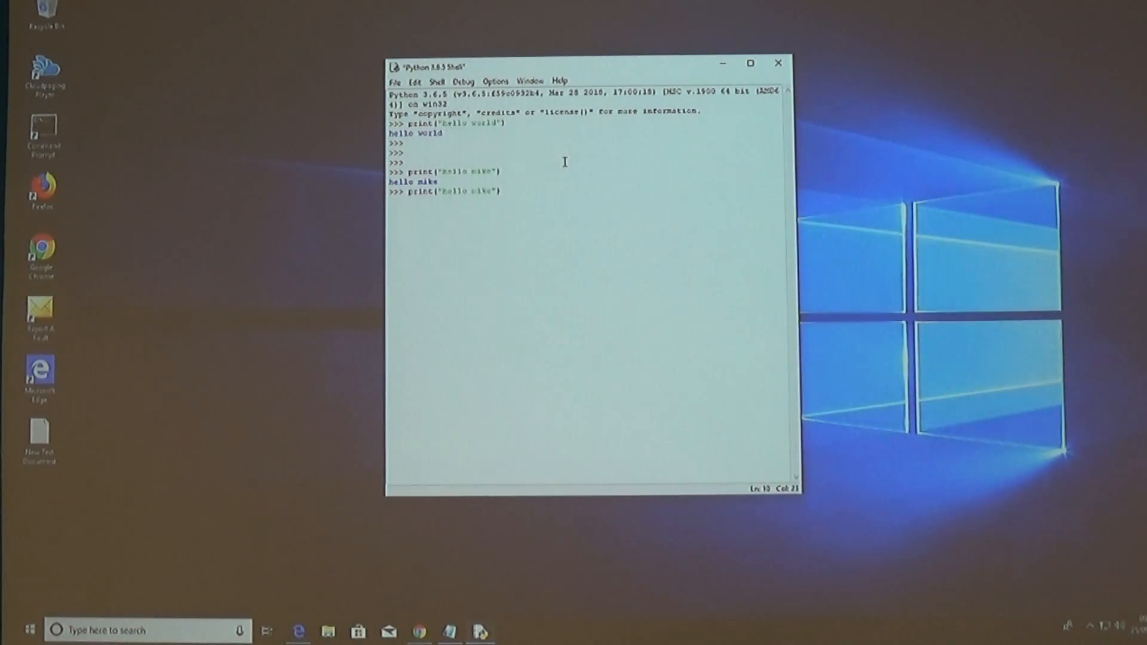